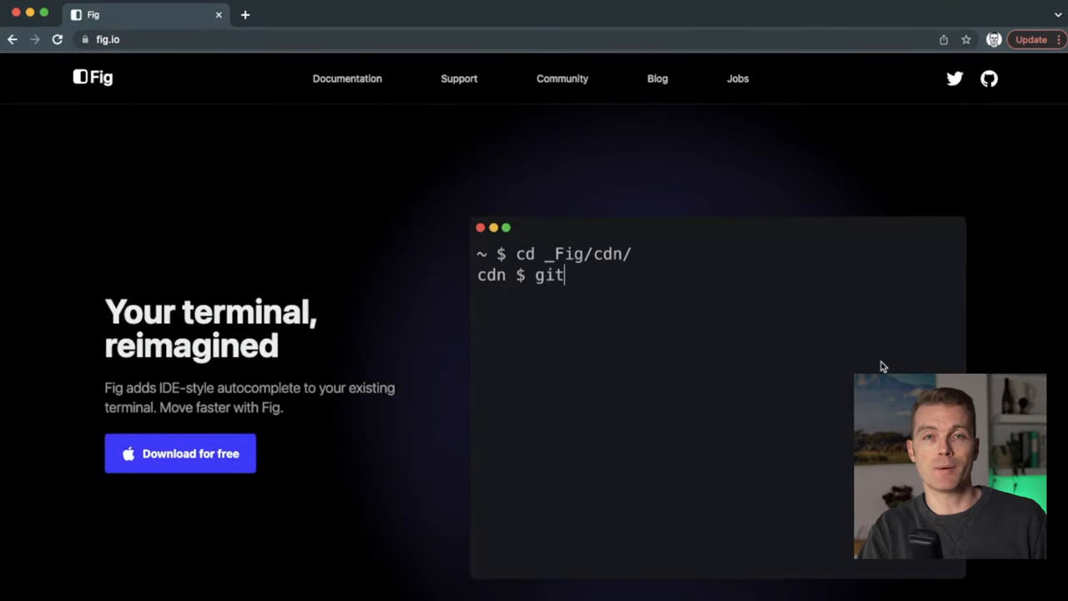
Step: Finish the 'add deploy.sh' text, then bring up Fig's menu bar options with autocomplete enabled
{"action": "type", "text": "add deploy.sh"}
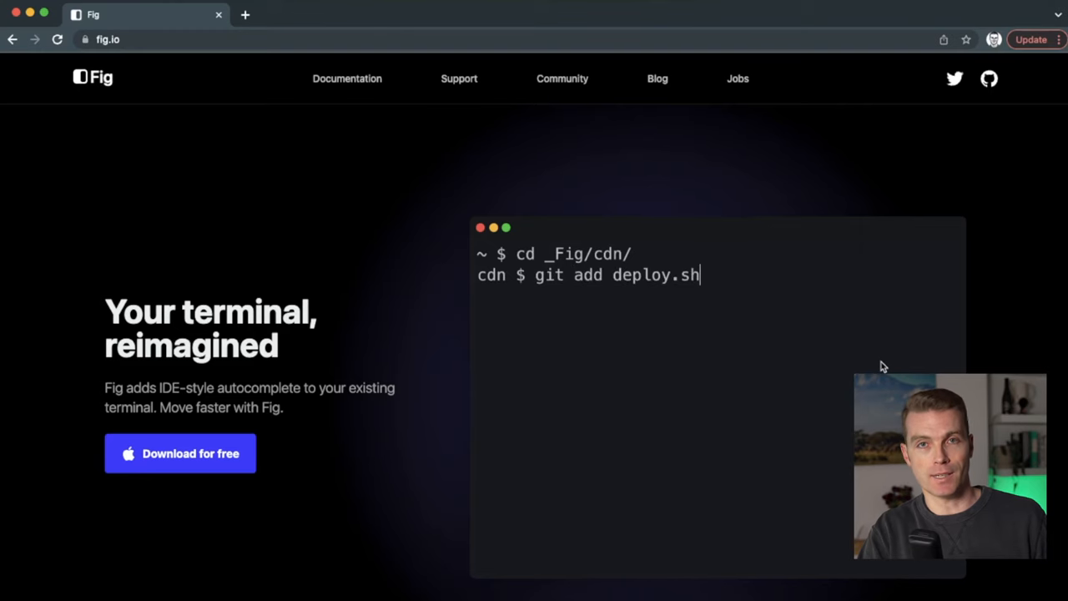
{"action": "scroll", "scroll_direction": "down", "scroll_amount": 3}
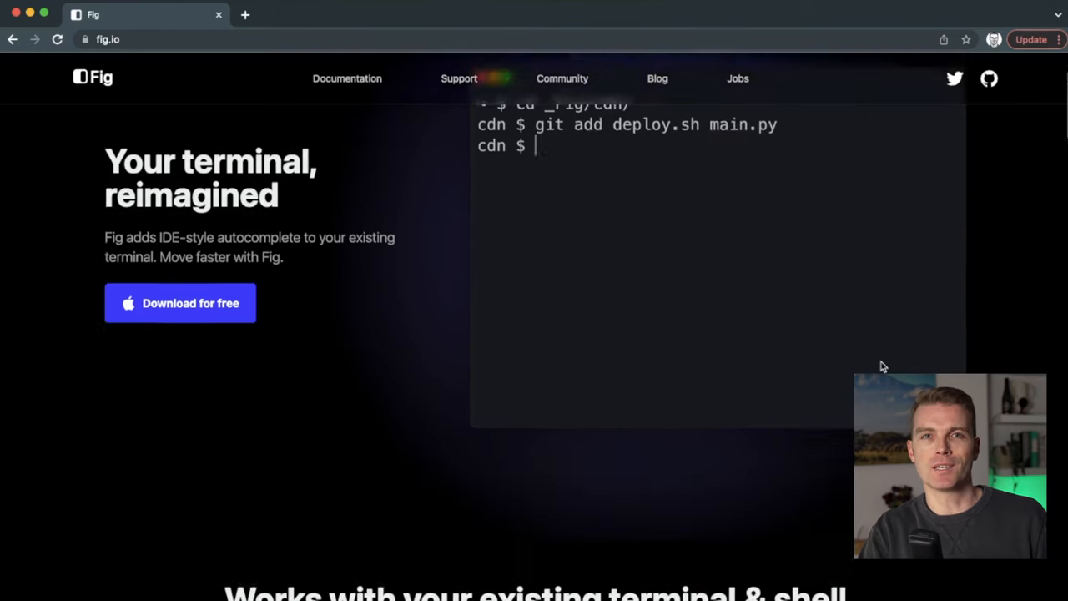
{"action": "scroll", "scroll_direction": "down", "scroll_amount": 3}
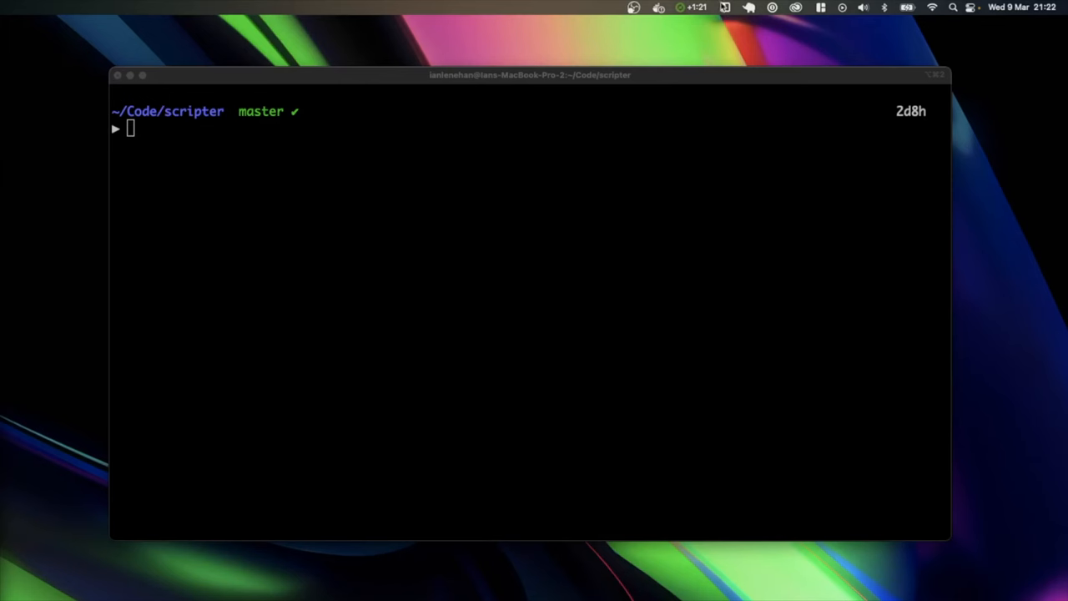
{"action": "left_click", "coordinate": [724, 6]}
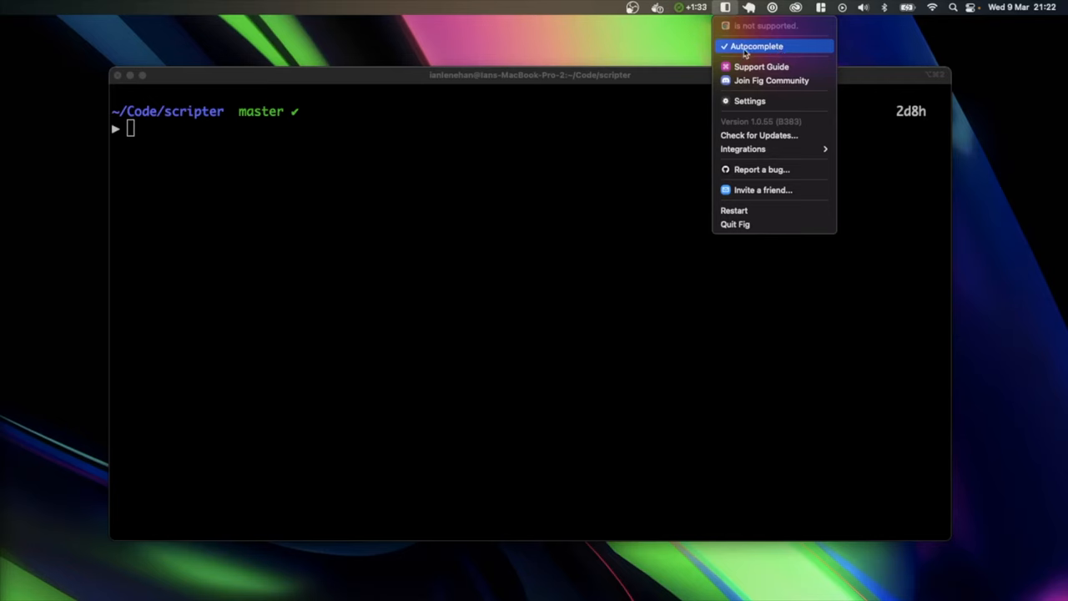
{"action": "mouse_move", "coordinate": [761, 67]}
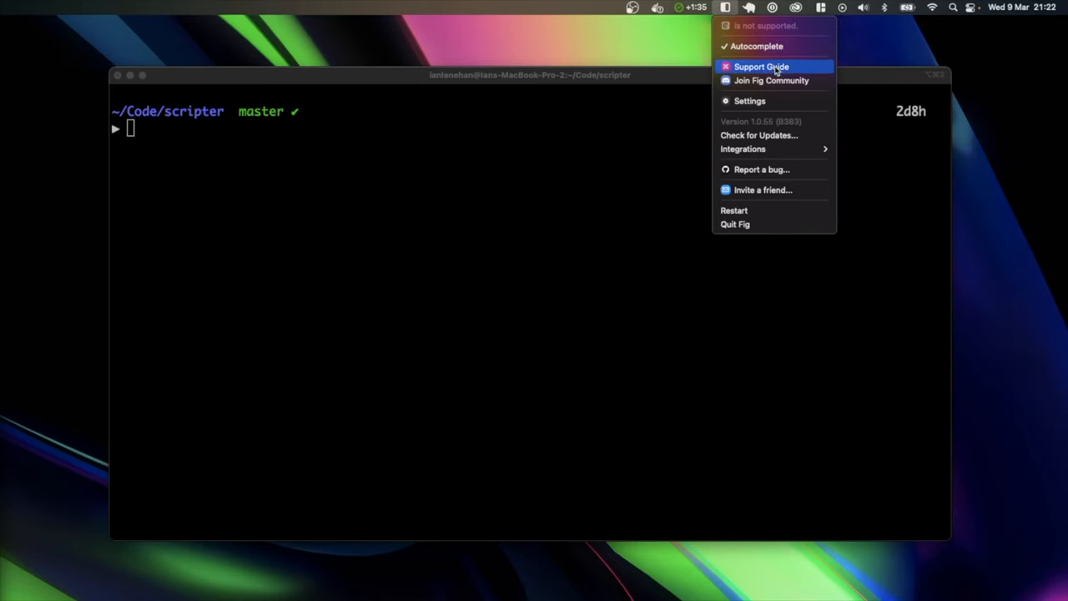
{"action": "mouse_move", "coordinate": [770, 80]}
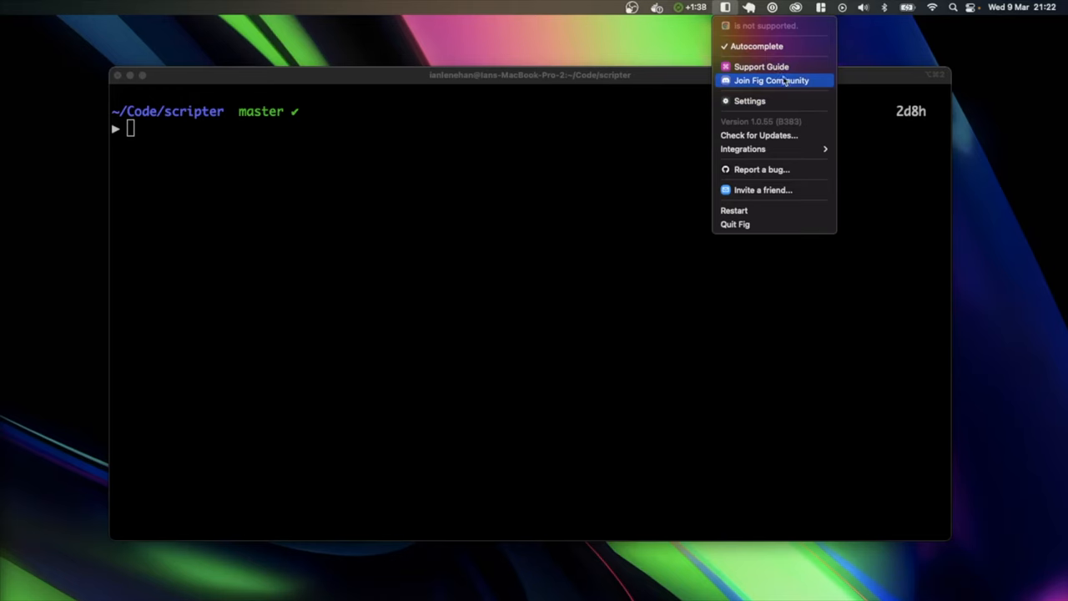
{"action": "mouse_move", "coordinate": [742, 149]}
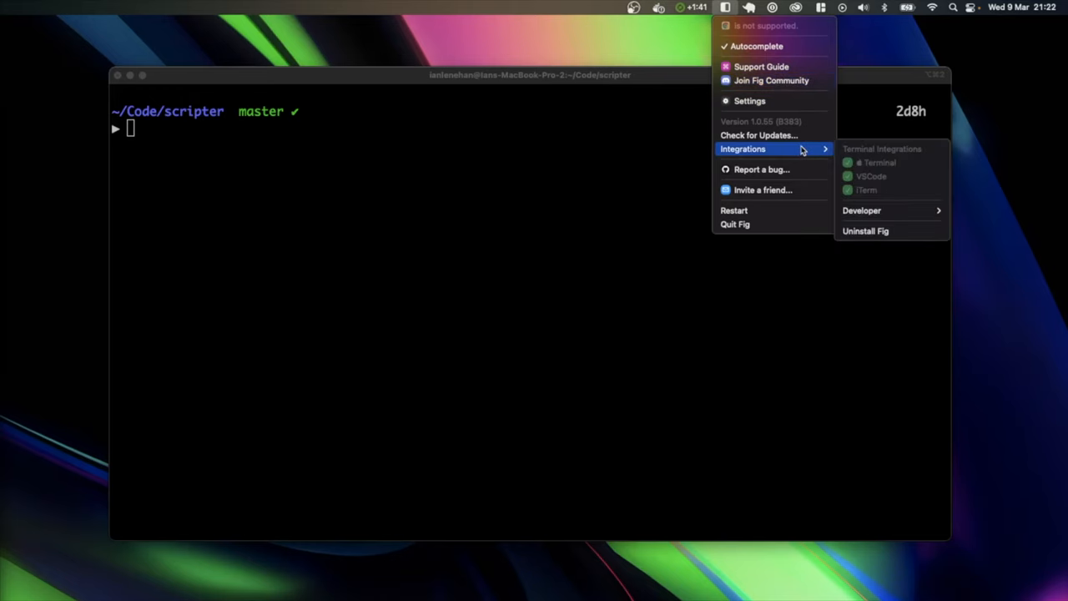
{"action": "mouse_move", "coordinate": [868, 161]}
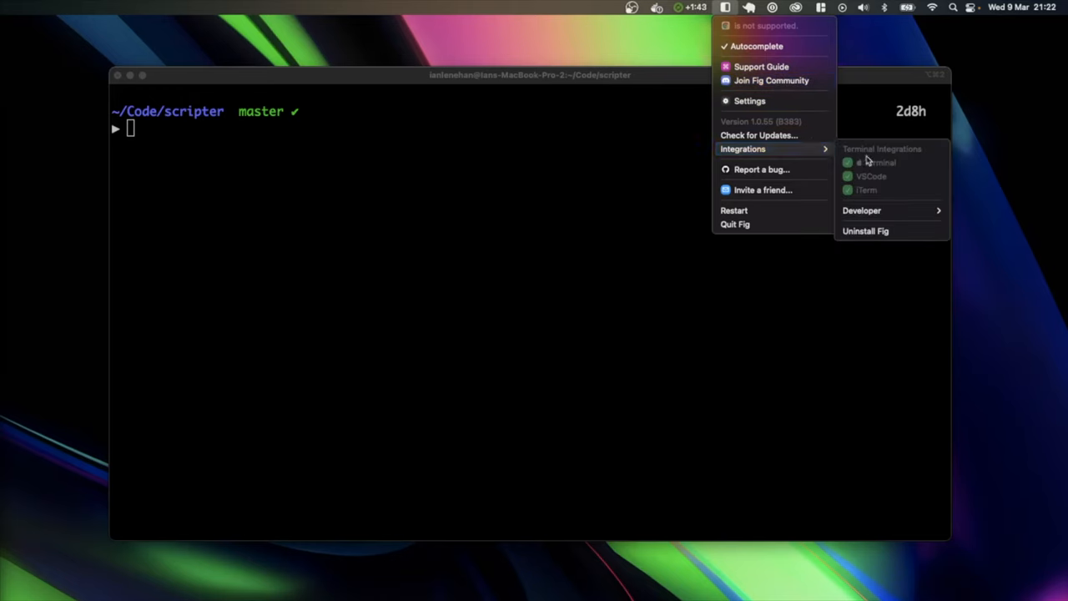
{"action": "mouse_move", "coordinate": [887, 172]}
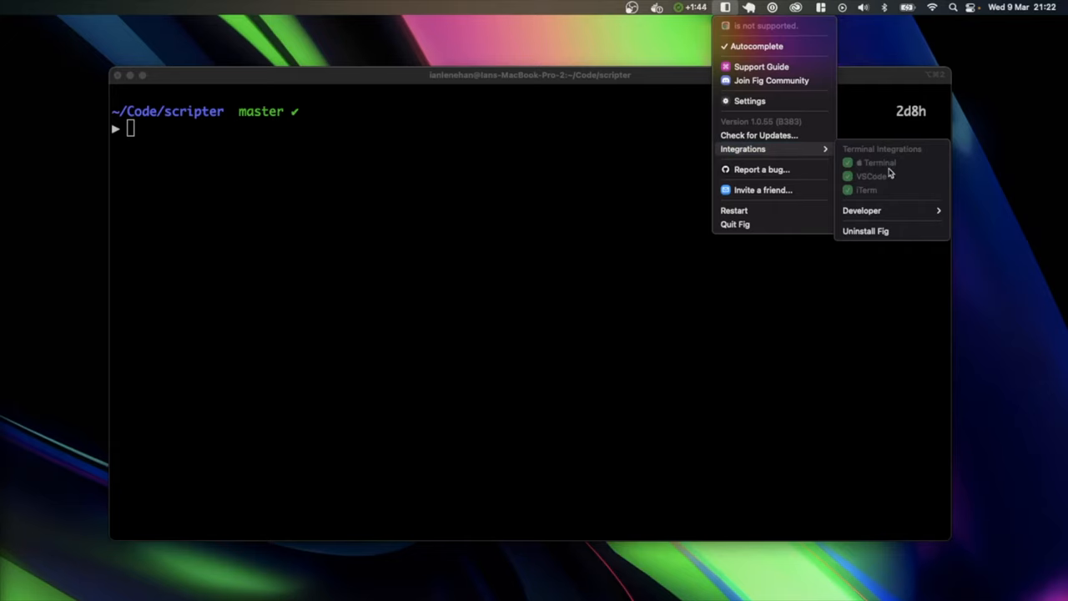
{"action": "mouse_move", "coordinate": [891, 200]}
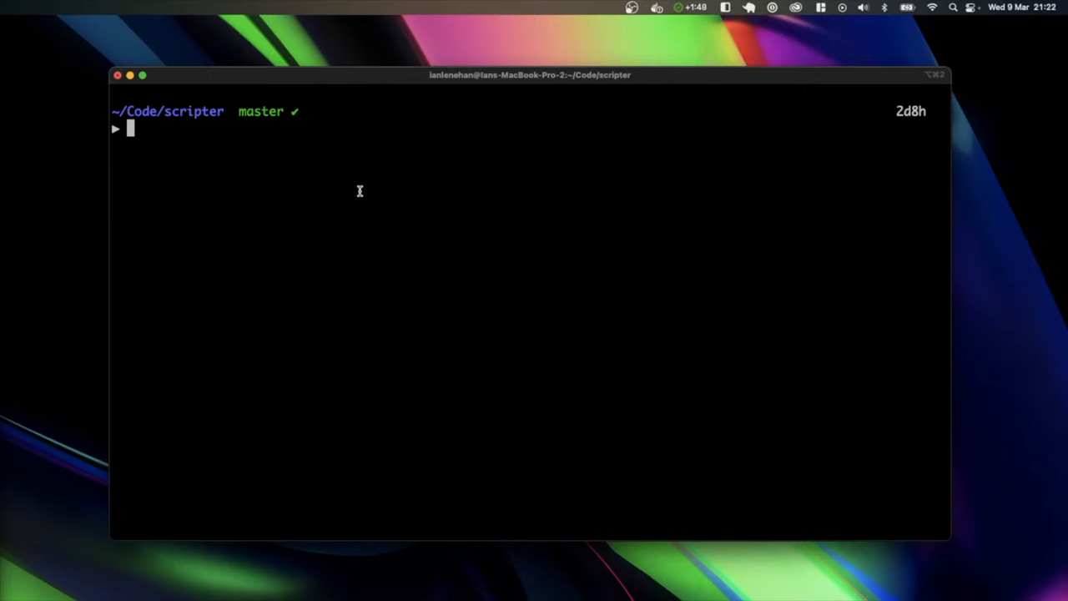
{"action": "mouse_move", "coordinate": [260, 165]}
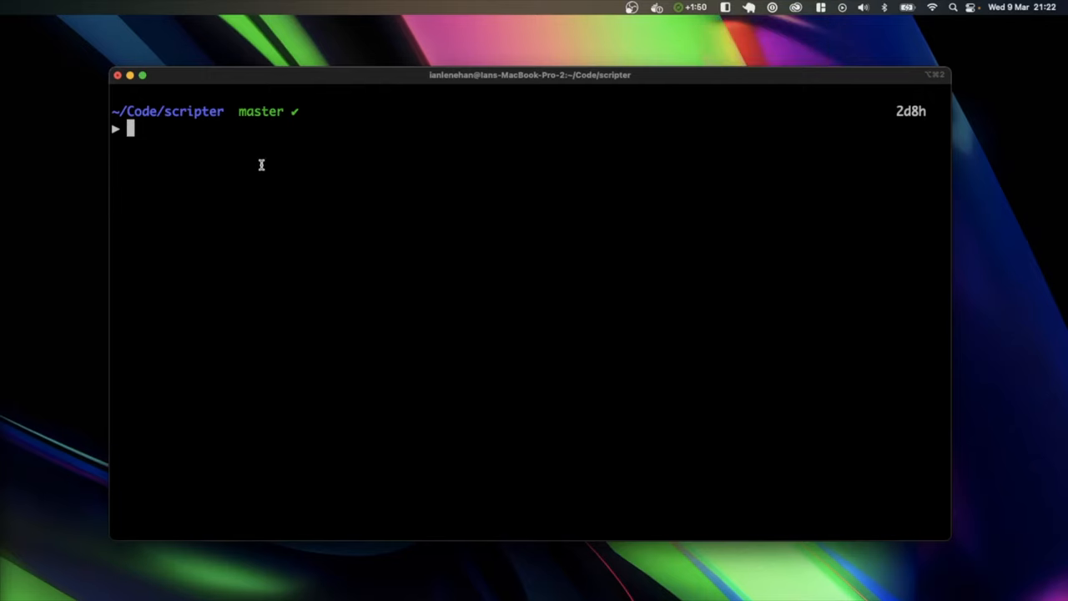
{"action": "mouse_move", "coordinate": [209, 126]}
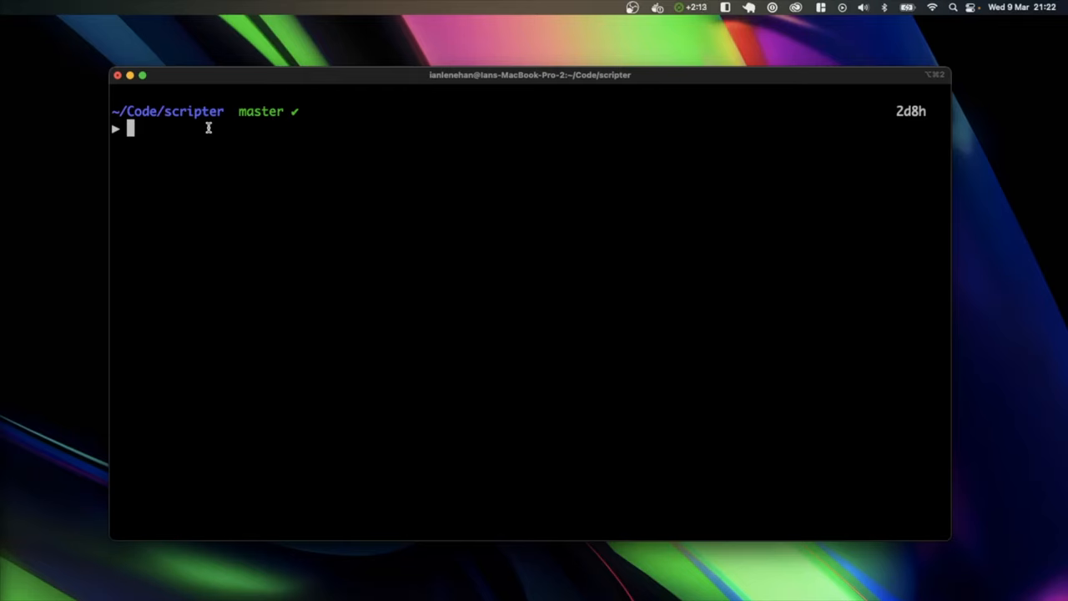
Step: Move into app/hooks using Fig's folder suggestions for the cd command
{"action": "type", "text": "cd"}
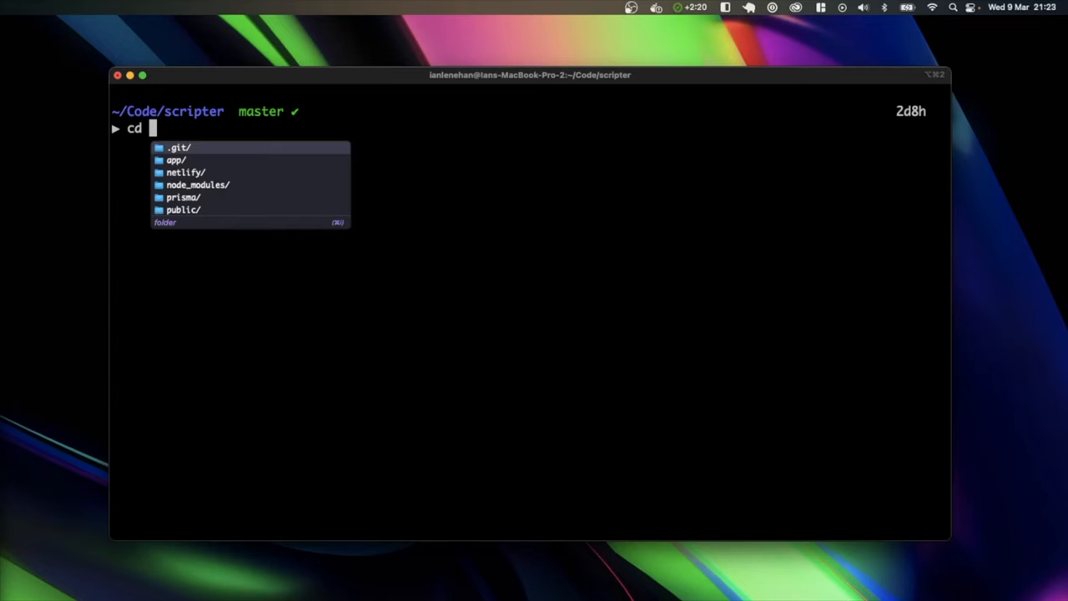
{"action": "mouse_move", "coordinate": [233, 160]}
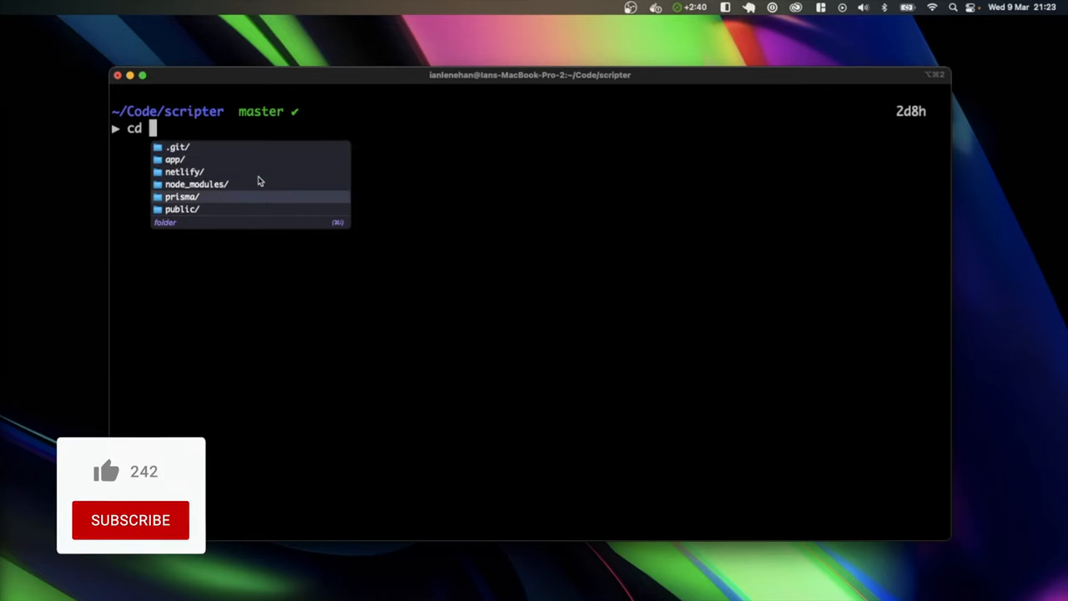
{"action": "left_click", "coordinate": [107, 471]}
{"action": "type", "text": " app/"}
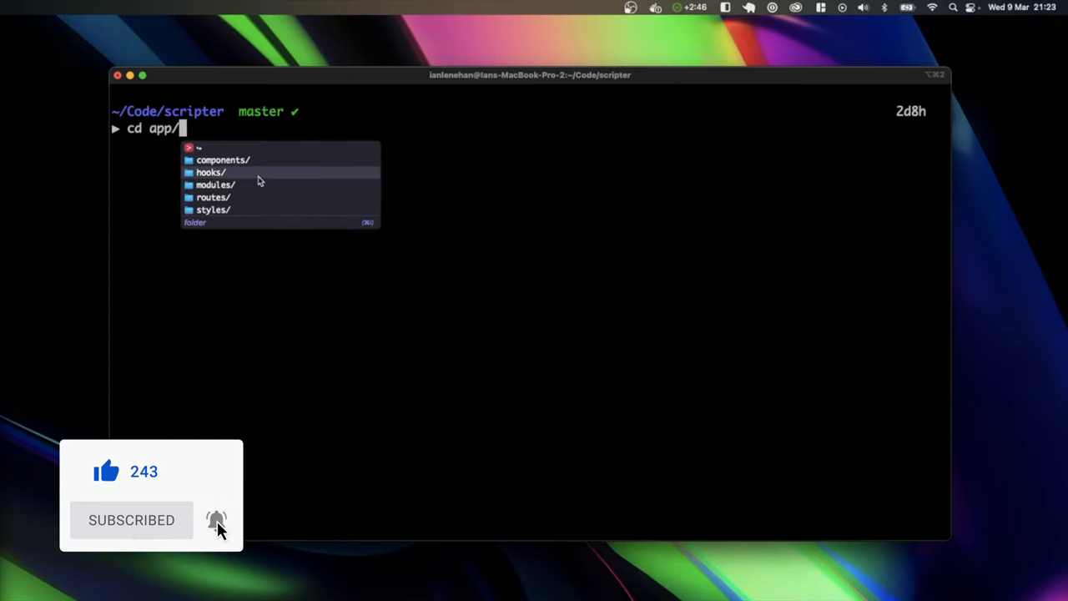
{"action": "left_click", "coordinate": [210, 171]}
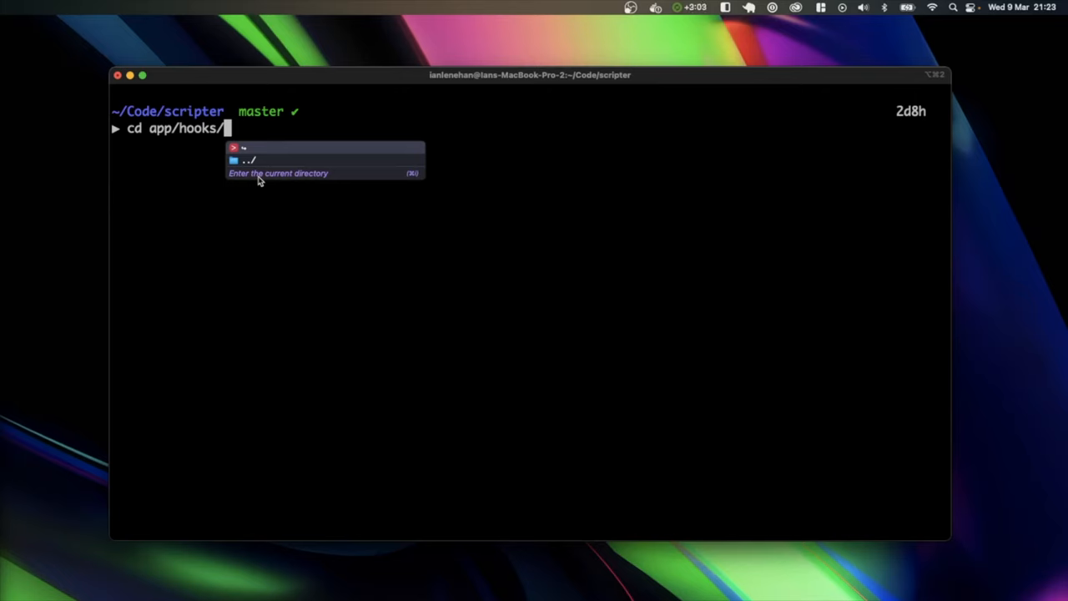
{"action": "key", "text": "Return"}
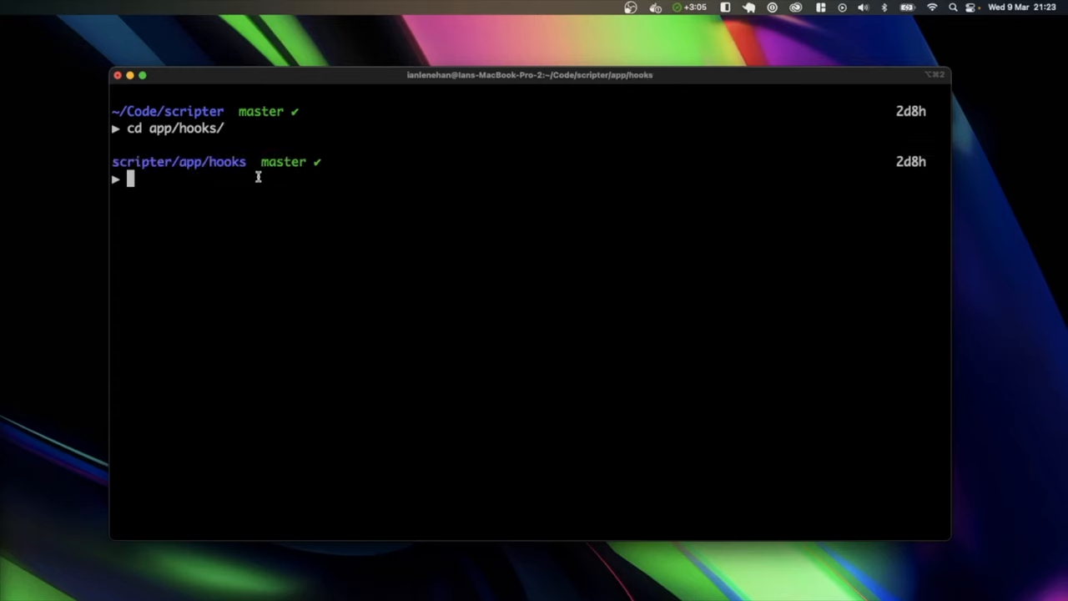
Step: Return to the scripter project root with cd ../../../scripter/
{"action": "type", "text": "cd"}
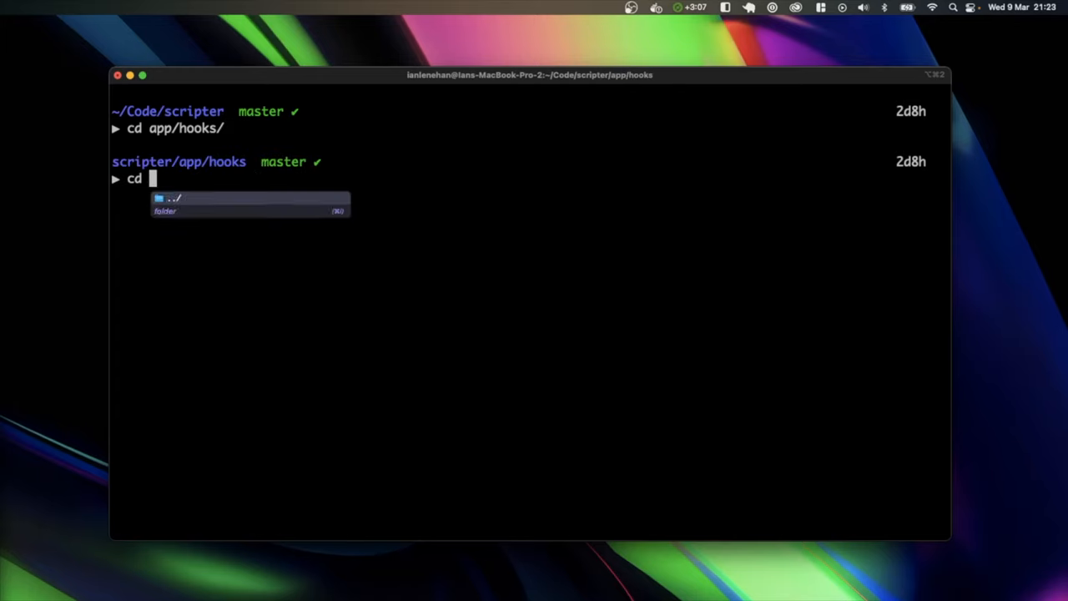
{"action": "type", "text": "../../"}
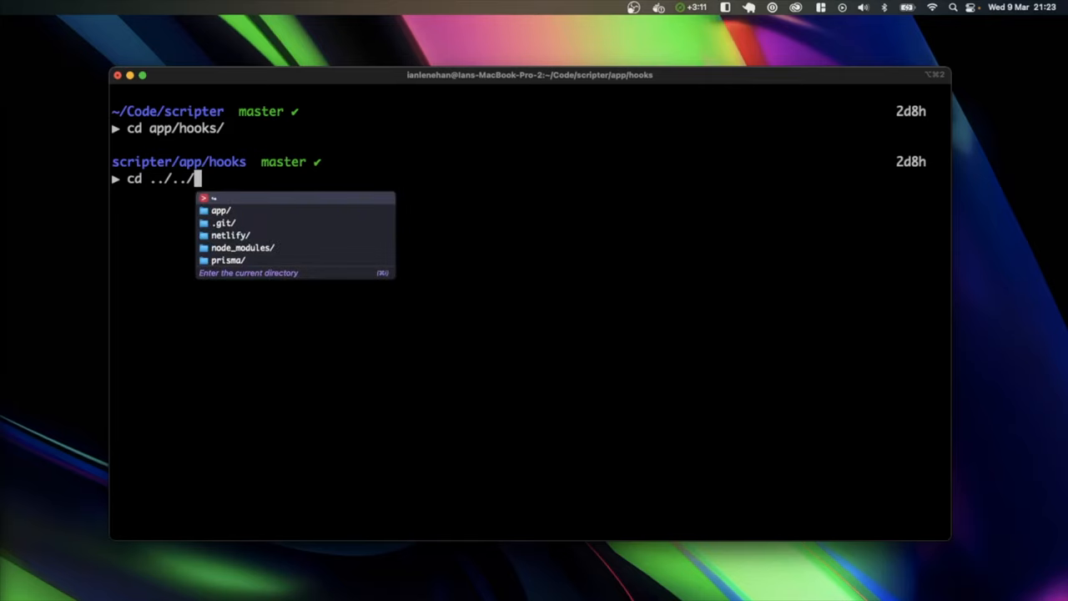
{"action": "type", "text": "../scripter/"}
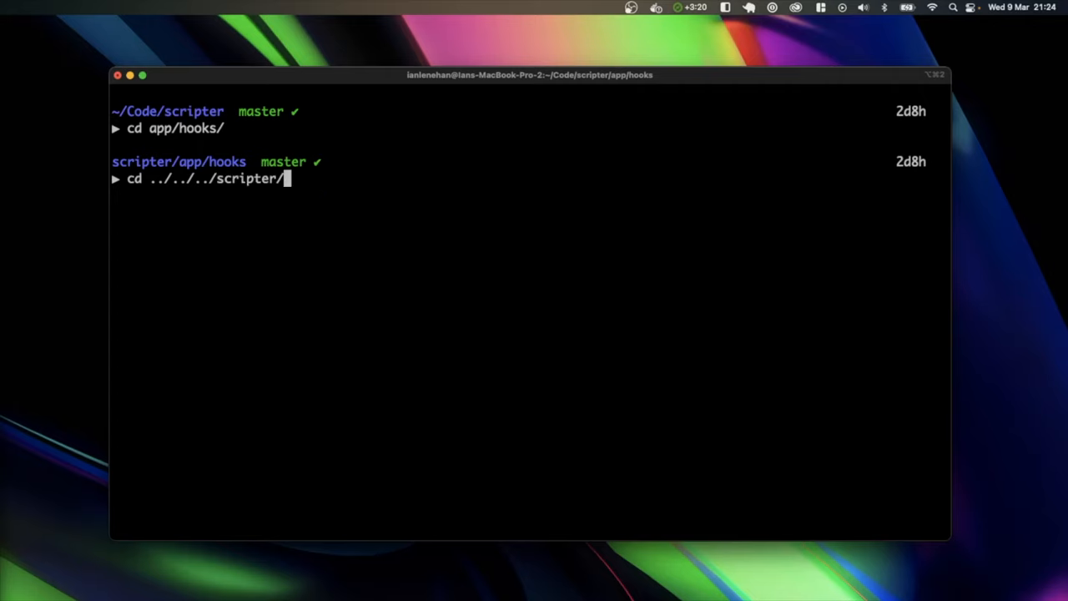
{"action": "key", "text": "Return"}
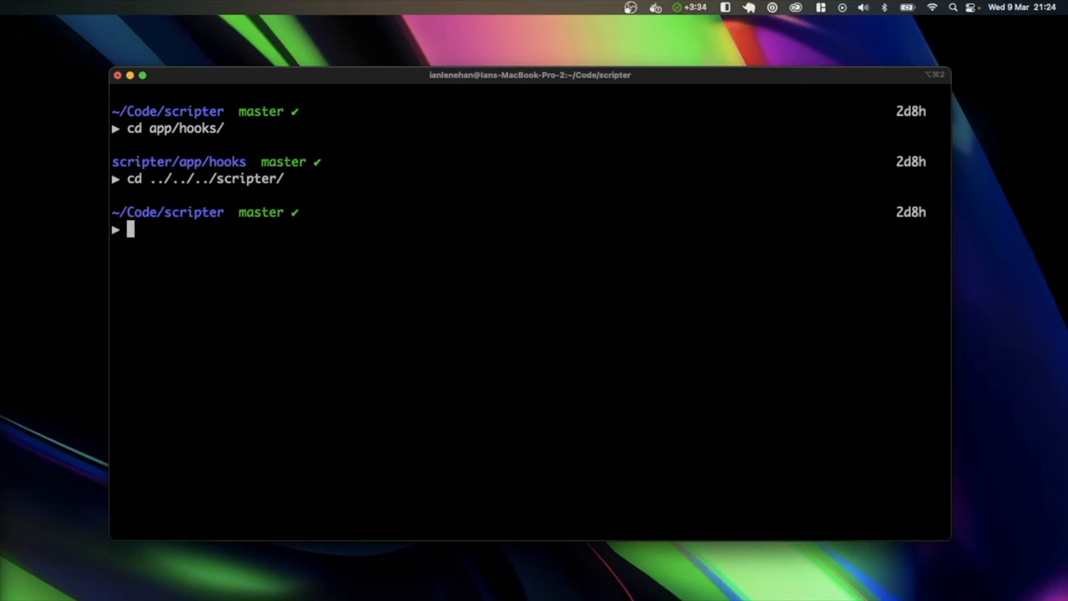
{"action": "type", "text": "git"}
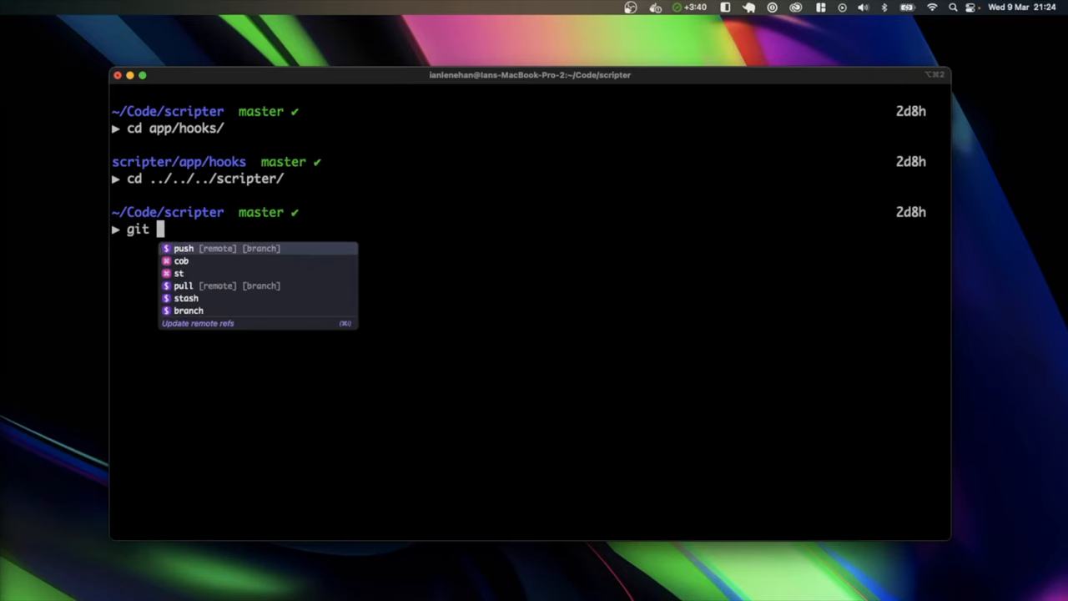
{"action": "mouse_move", "coordinate": [203, 257]}
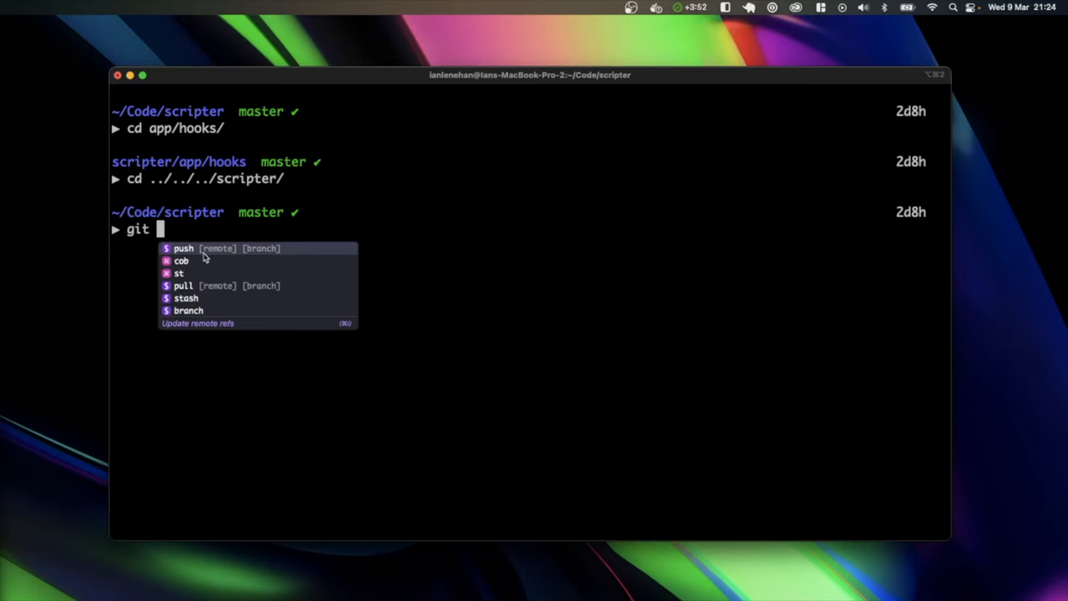
{"action": "mouse_move", "coordinate": [234, 259]}
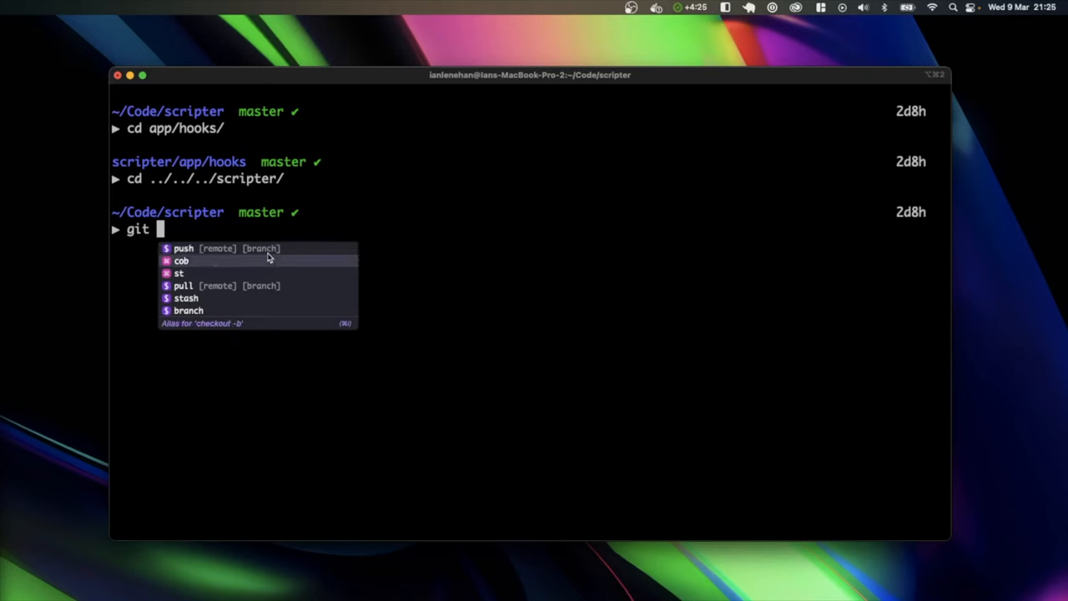
{"action": "mouse_move", "coordinate": [196, 274]}
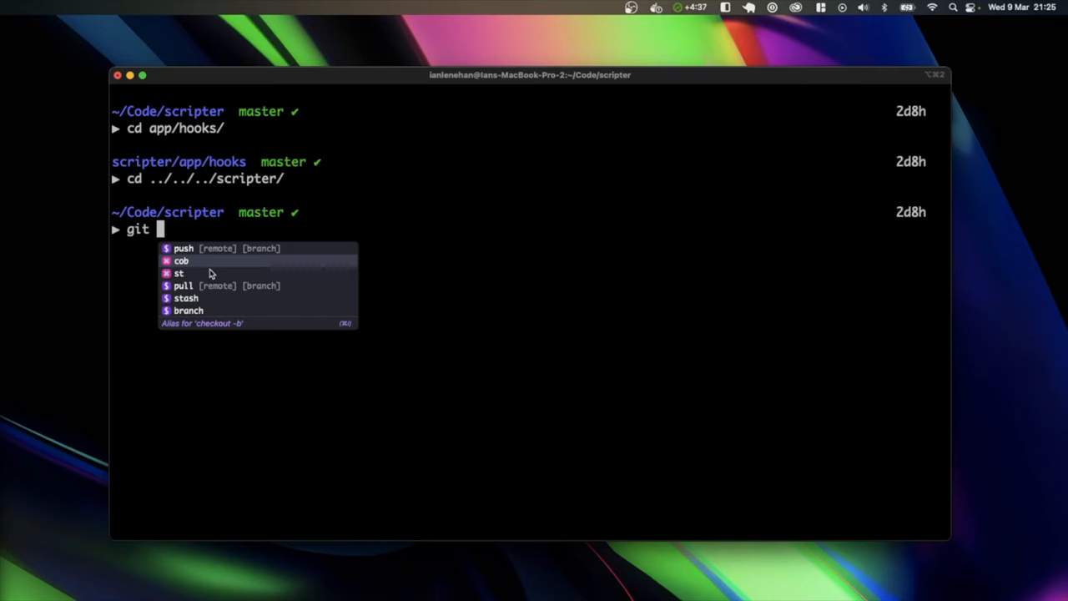
{"action": "scroll", "scroll_direction": "down", "scroll_amount": 3}
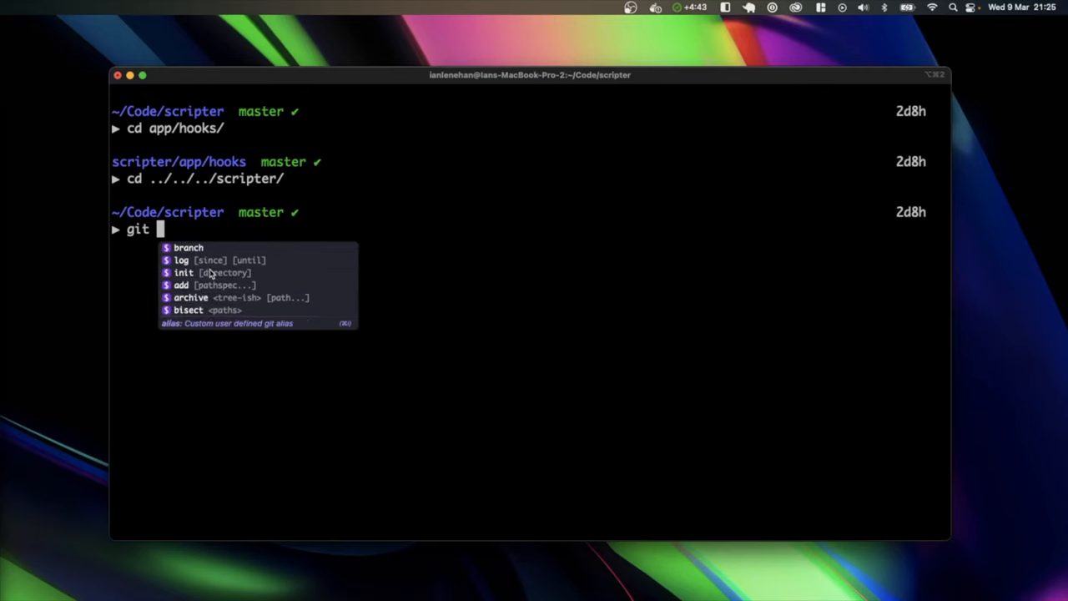
{"action": "type", "text": "checkout"}
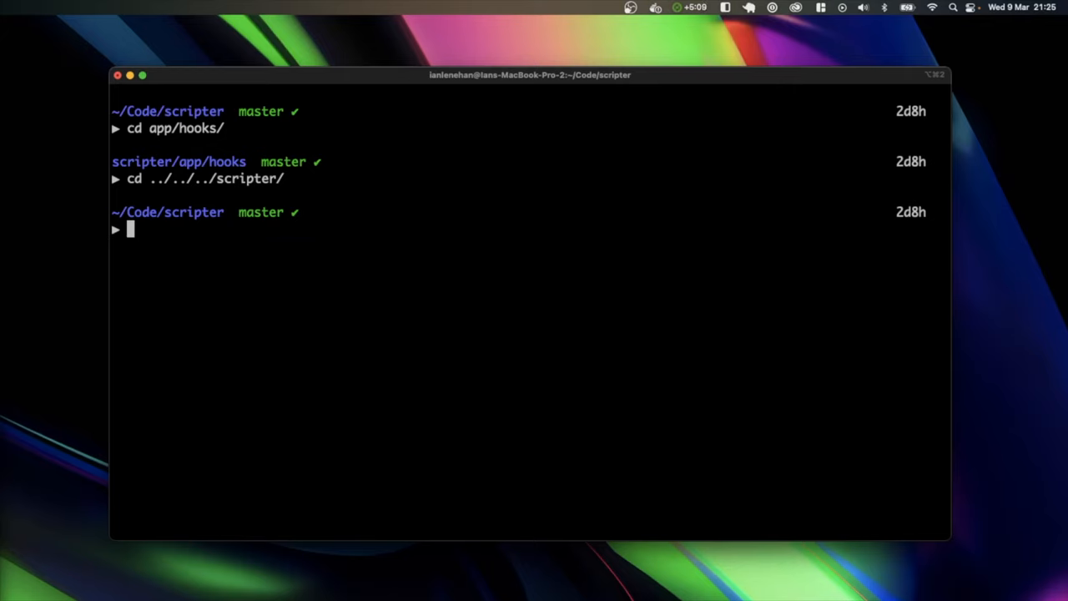
Step: Move into ../neptune and start a firebase command showing Fig's subcommand suggestions
{"action": "type", "text": "c"}
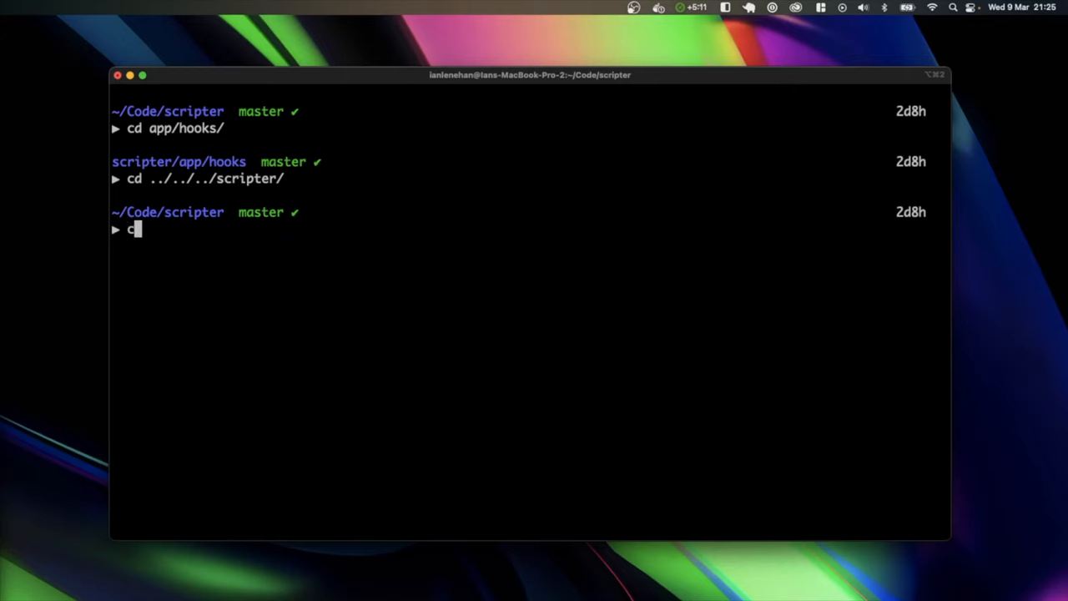
{"action": "type", "text": "d ../neptune/"}
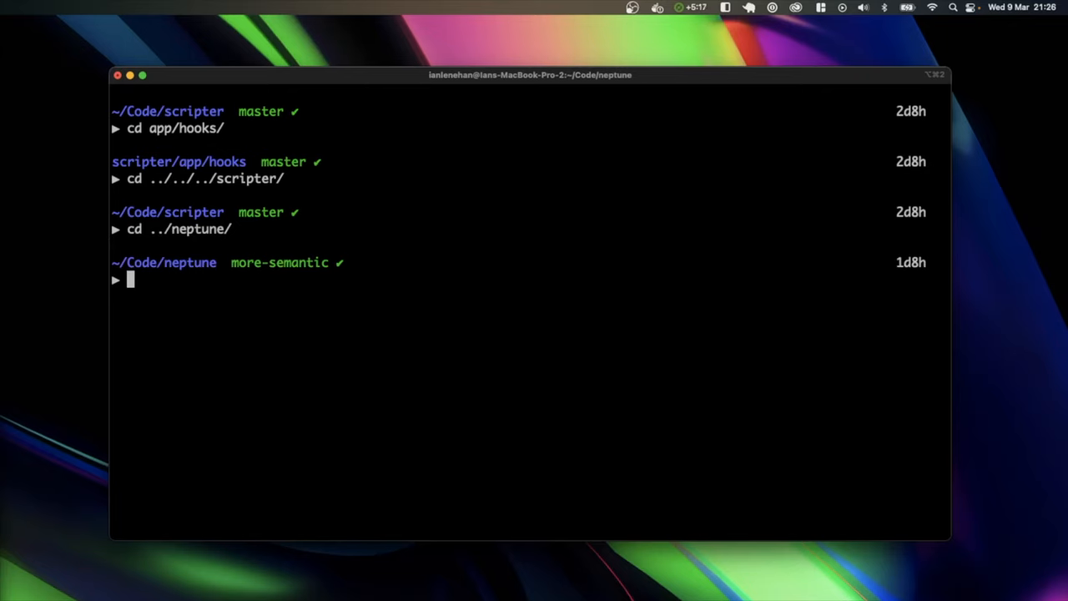
{"action": "type", "text": "git checkout"}
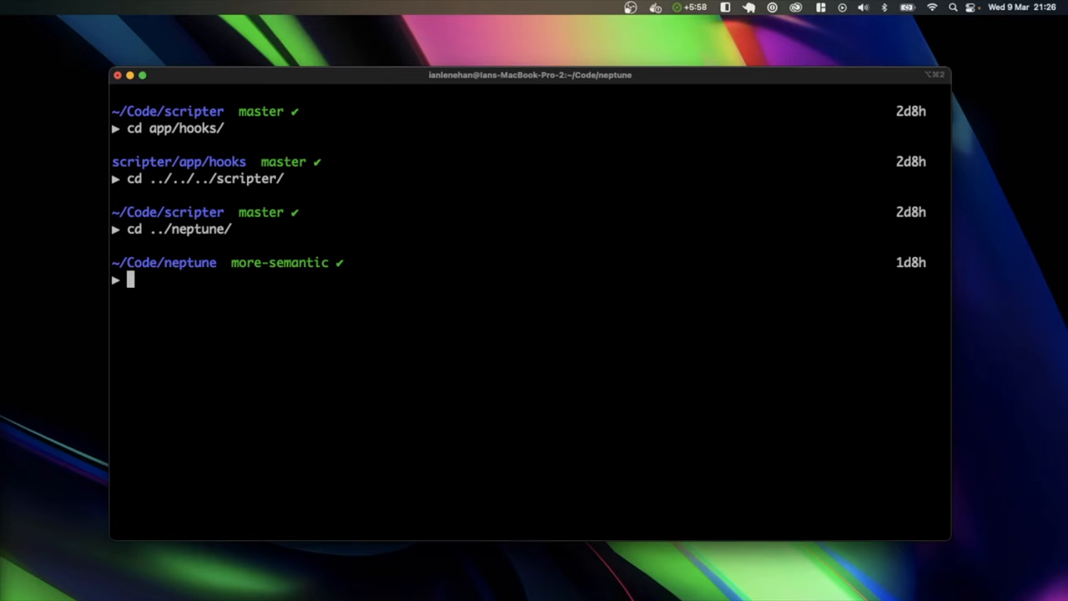
{"action": "type", "text": "firebase"}
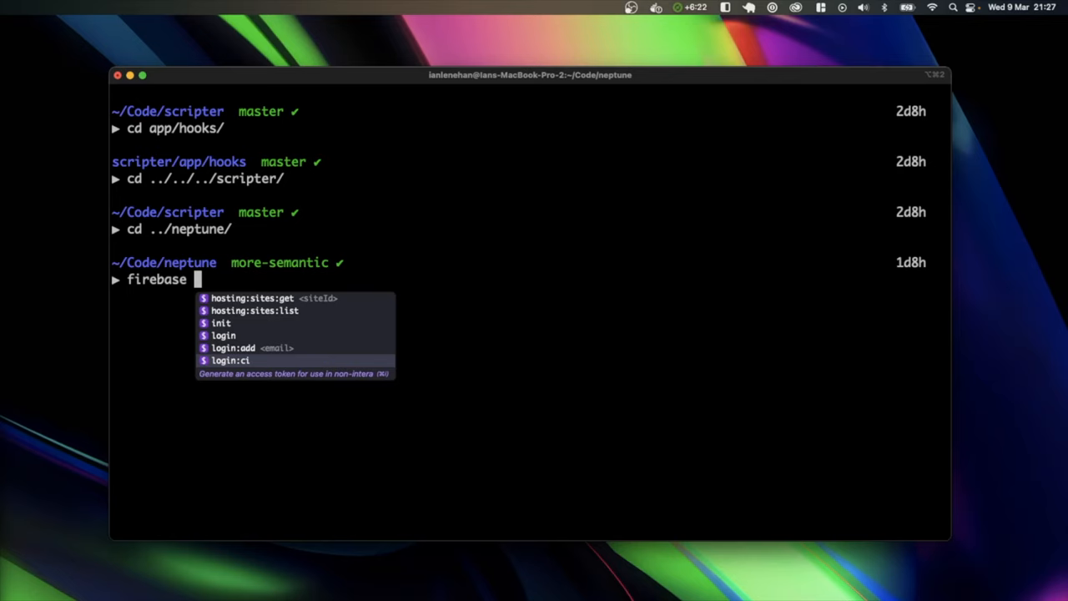
Step: Go back to the scripter project with cd ../sc completed to scripter/
{"action": "type", "text": "cd"}
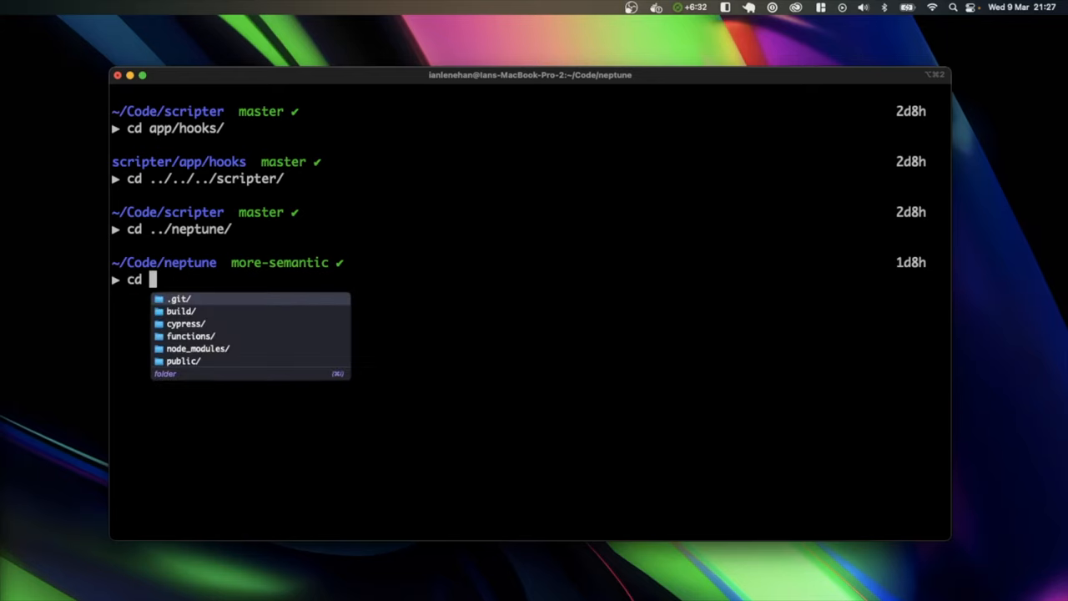
{"action": "type", "text": "../sc"}
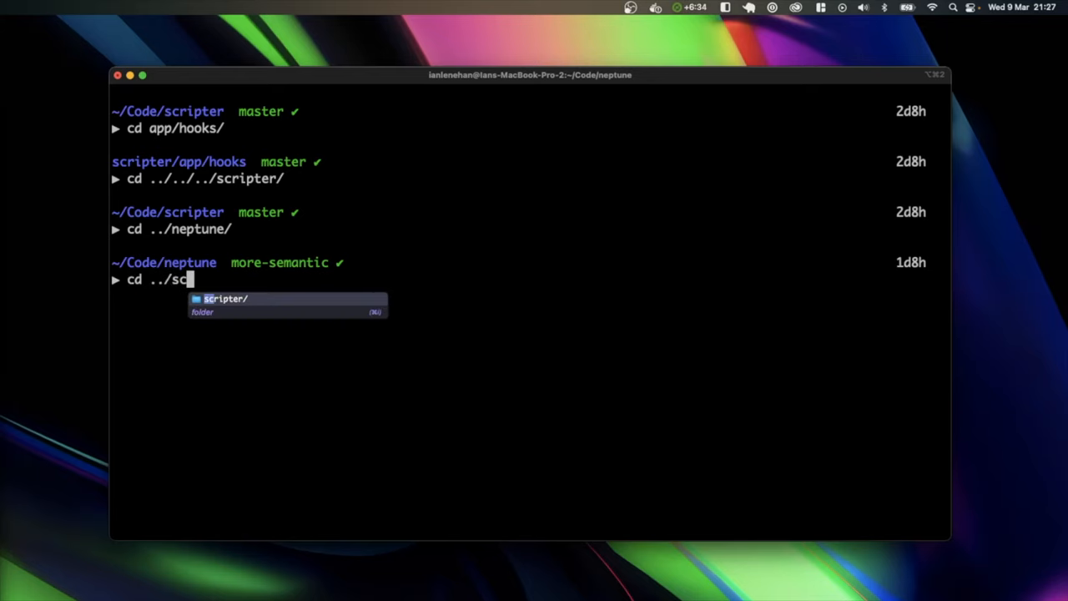
{"action": "key", "text": "Return"}
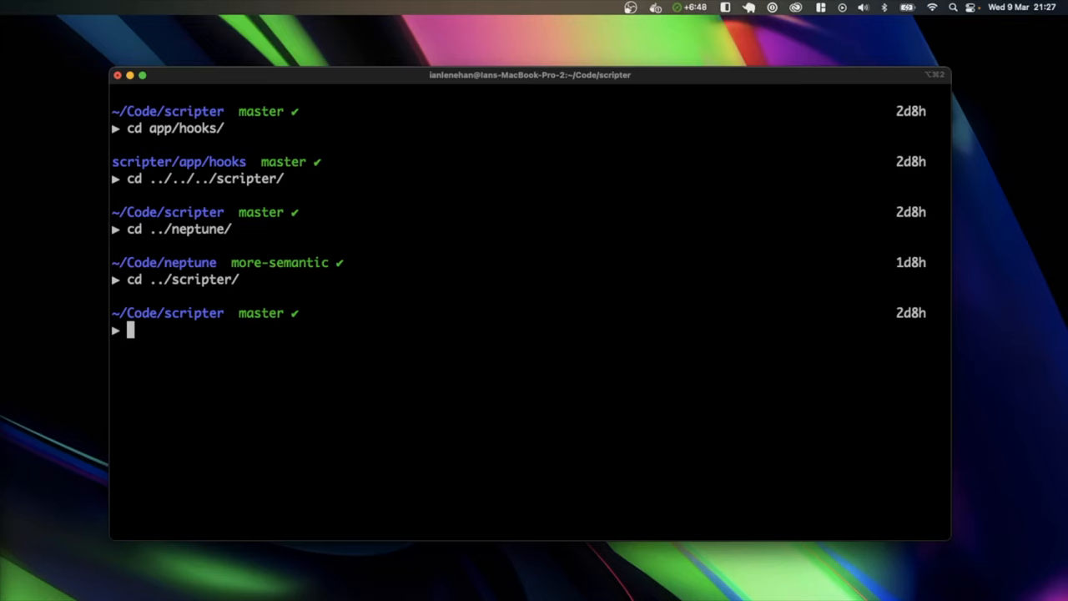
Step: Run npx prisma studio from scripter using Fig's prisma suggestions
{"action": "type", "text": "np"}
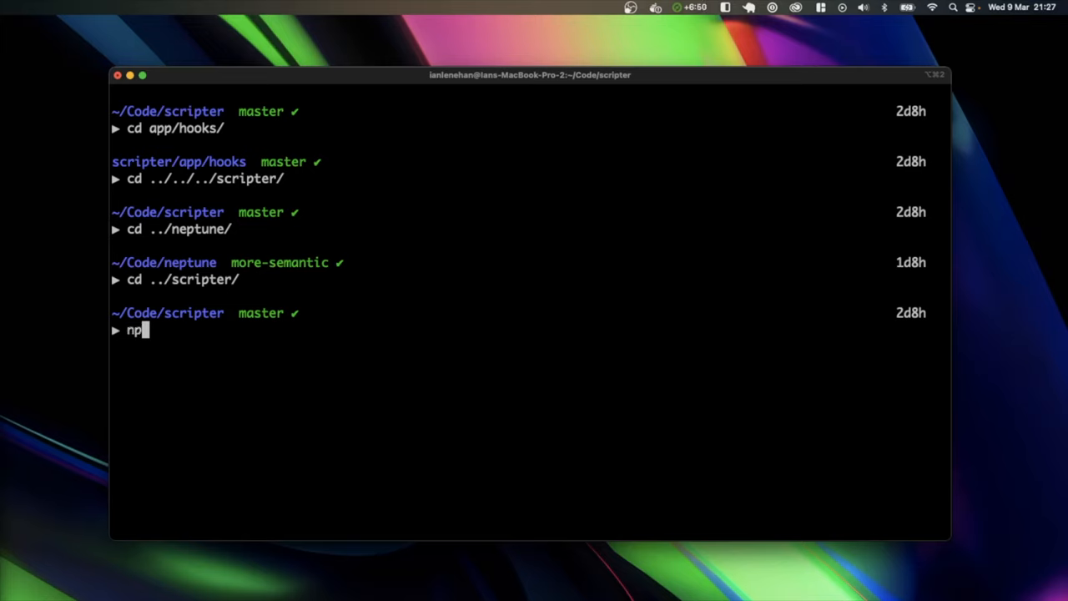
{"action": "type", "text": "x prisma"}
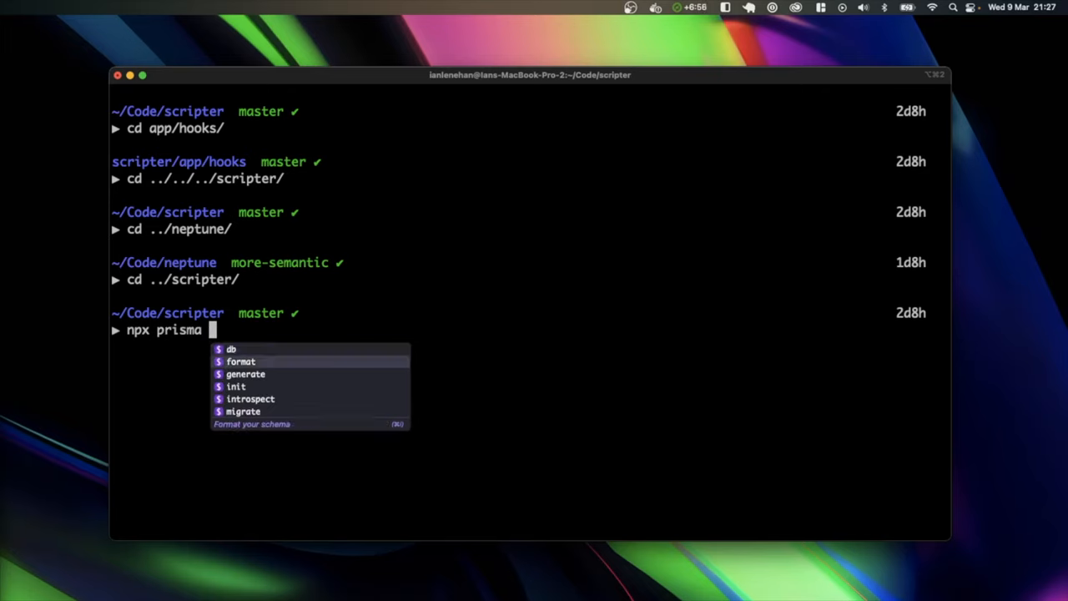
{"action": "scroll", "scroll_direction": "down", "scroll_amount": 3}
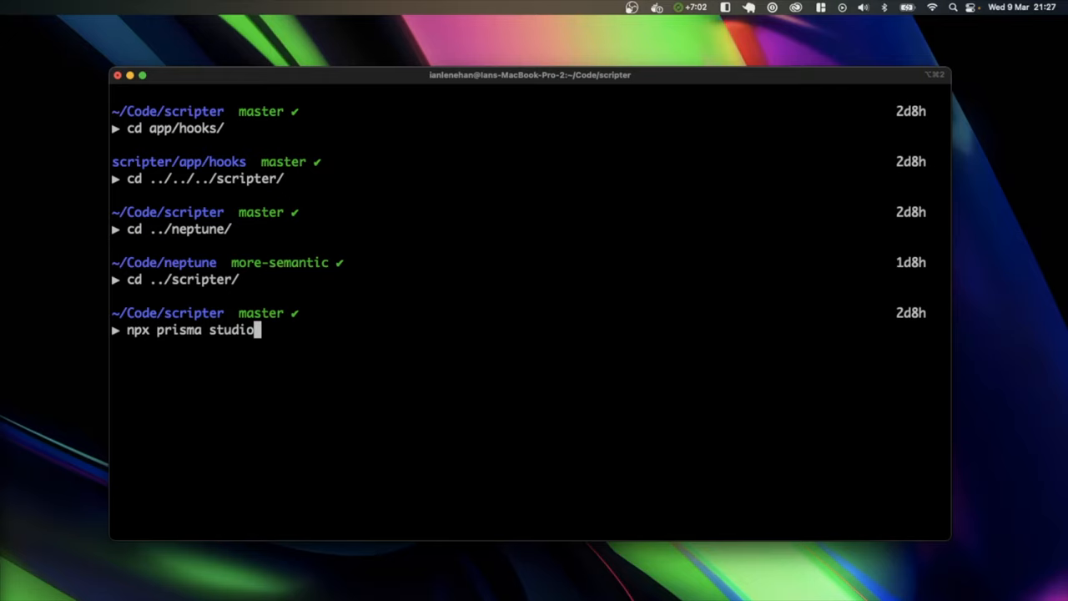
{"action": "key", "text": "Return"}
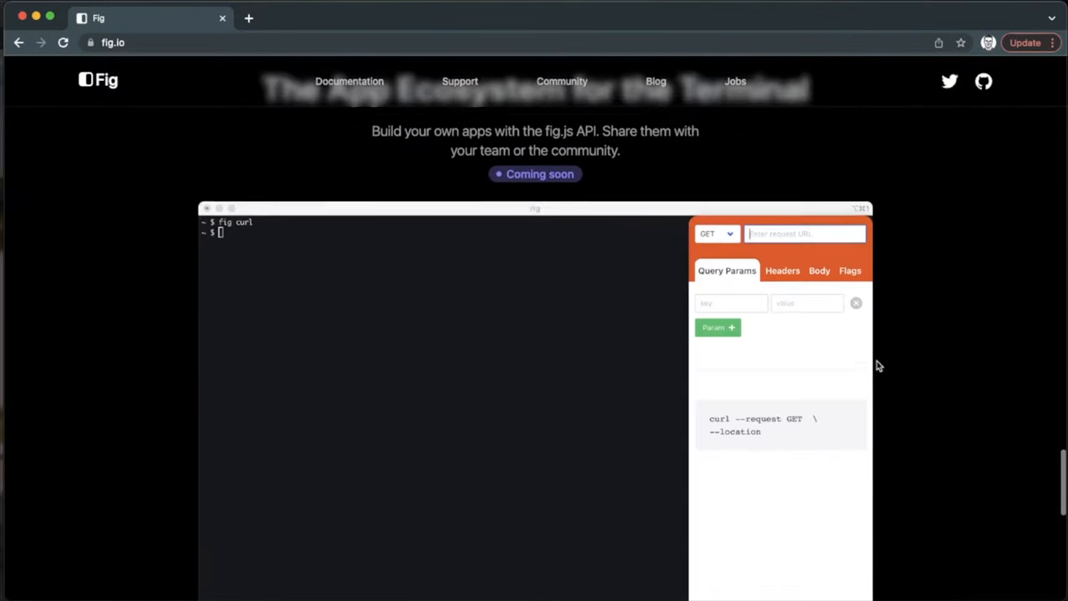
{"action": "type", "text": "https://app.withfig.com"}
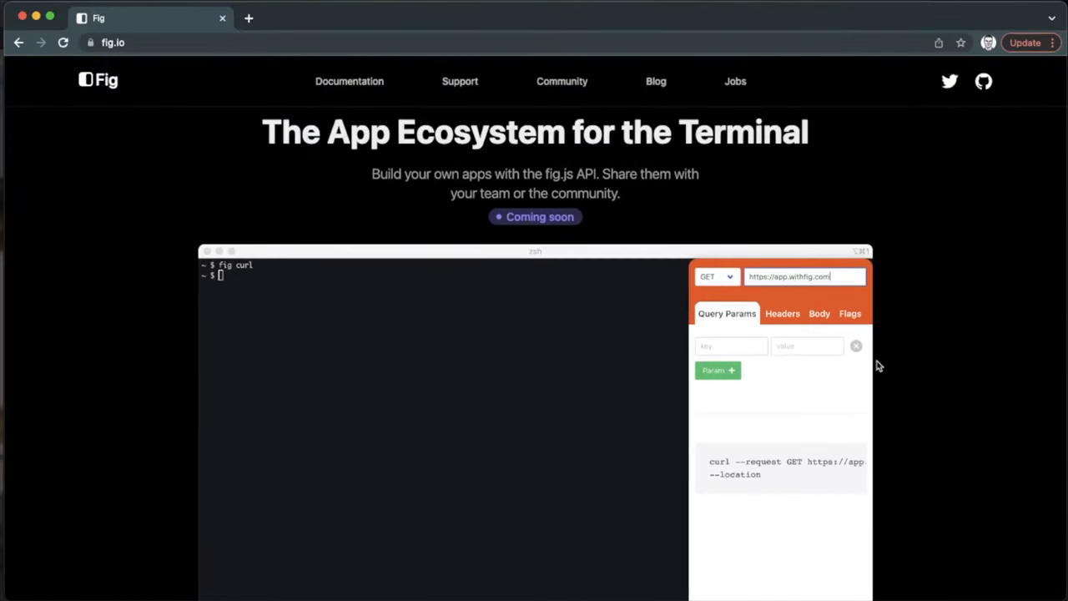
{"action": "left_click", "coordinate": [818, 314]}
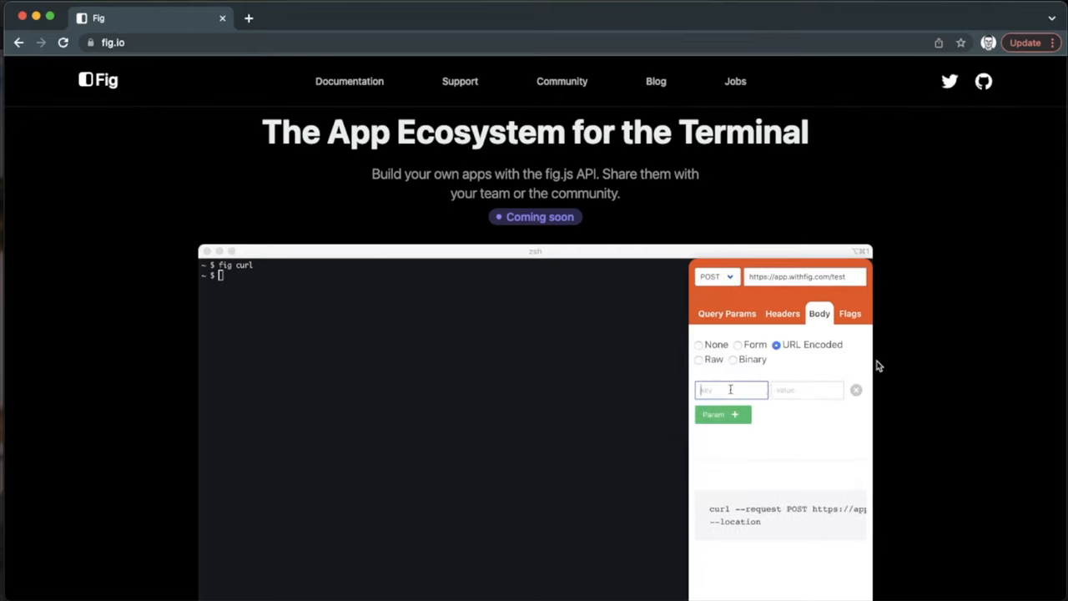